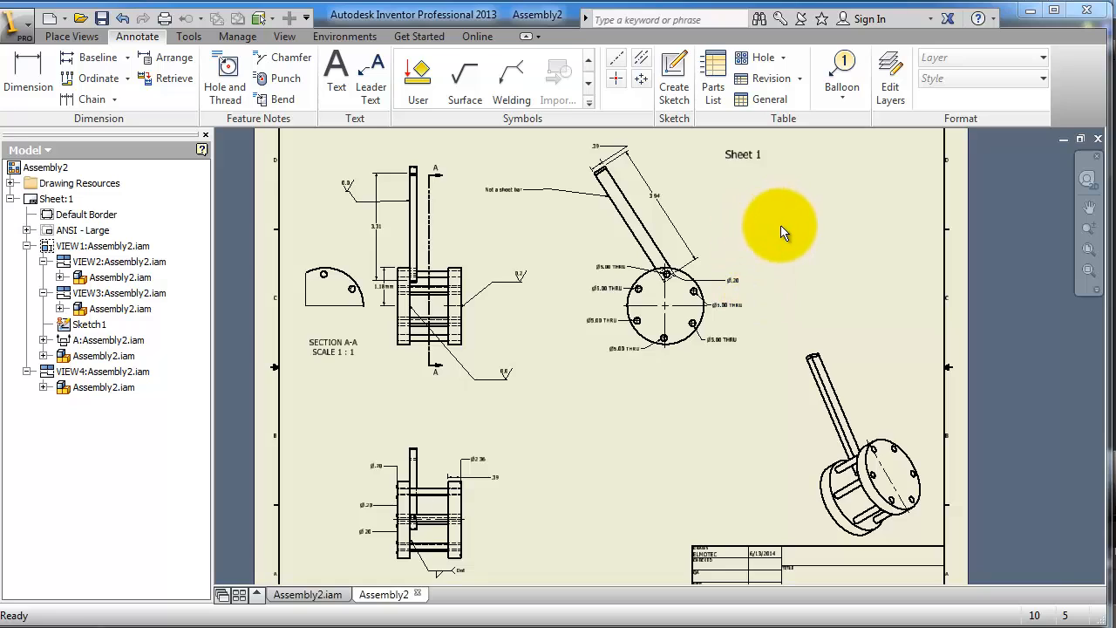
mouse_move(826, 171)
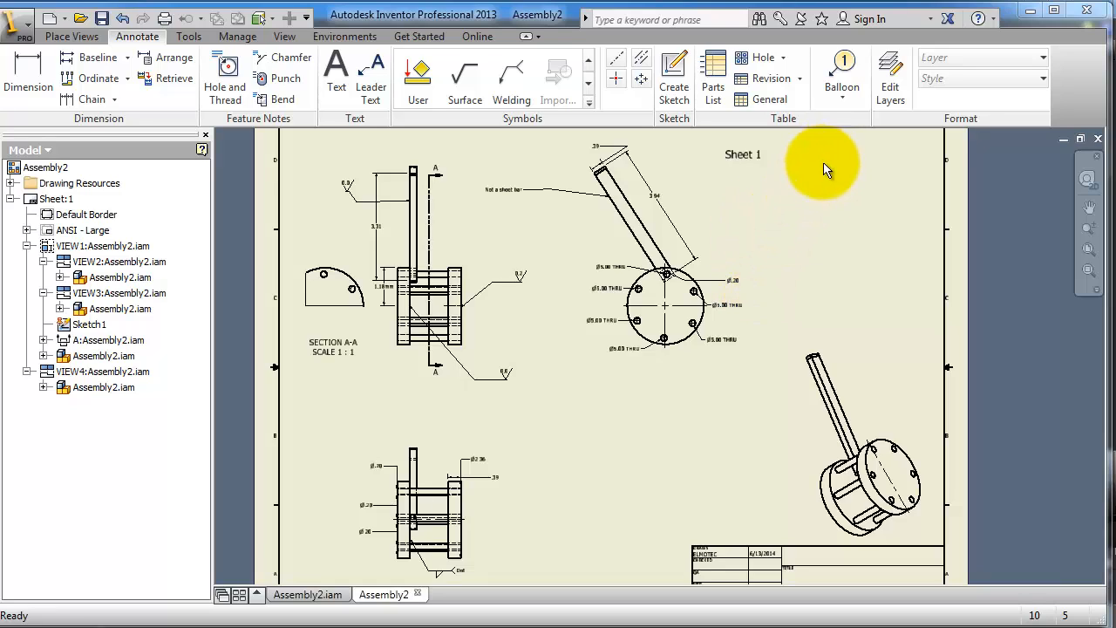
mouse_move(881, 317)
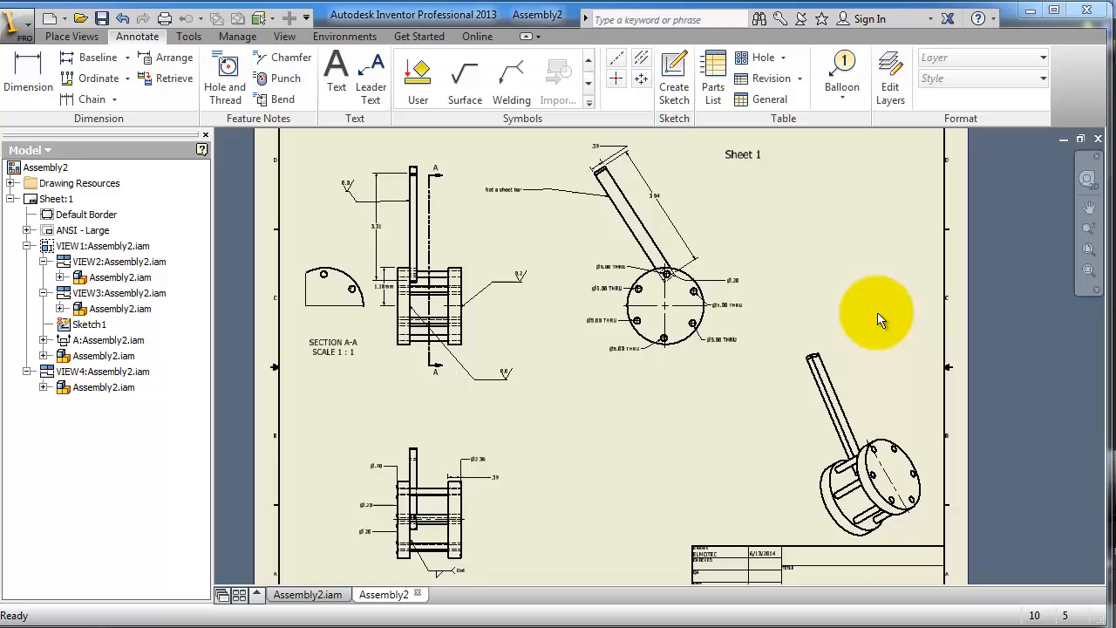
mouse_move(876, 318)
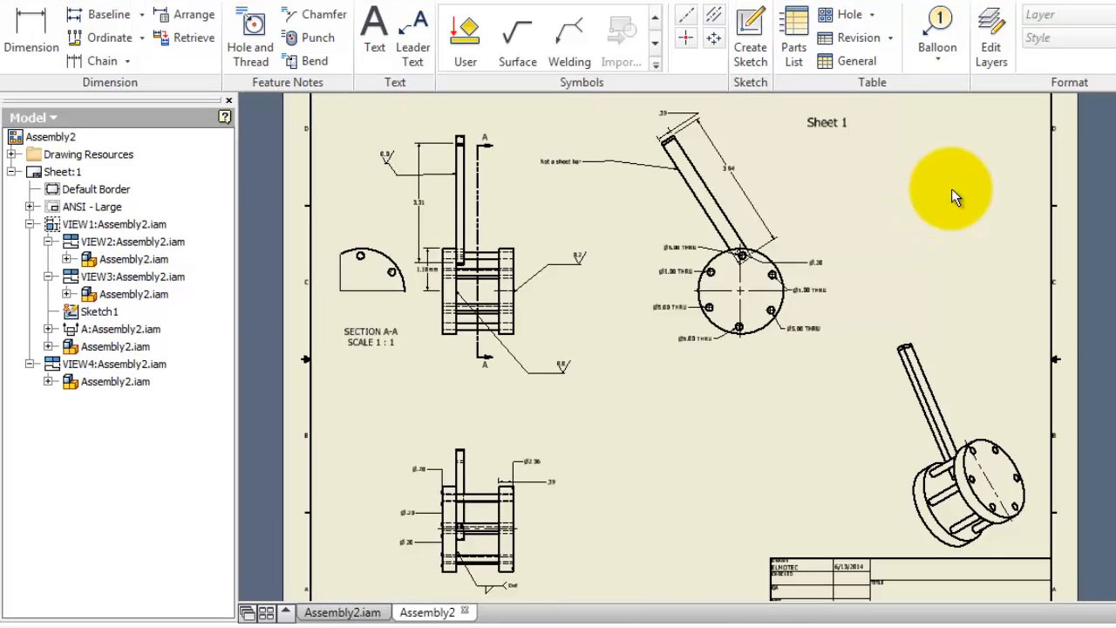
mouse_move(949, 216)
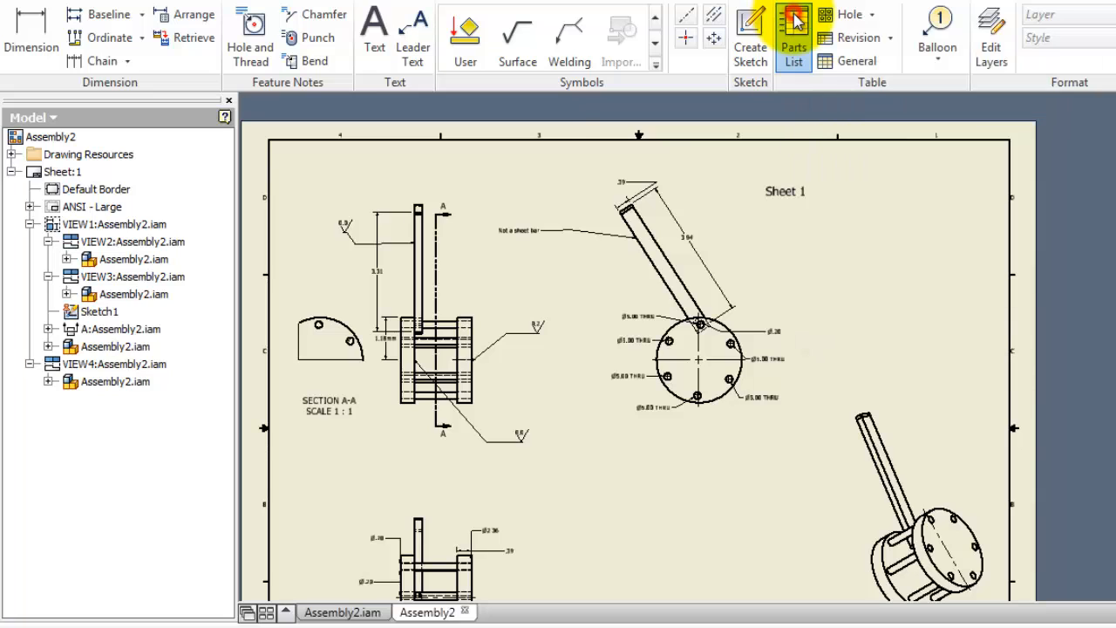
- Create the parts list from the assembly document, enabling its BOM View when prompted
click(793, 31)
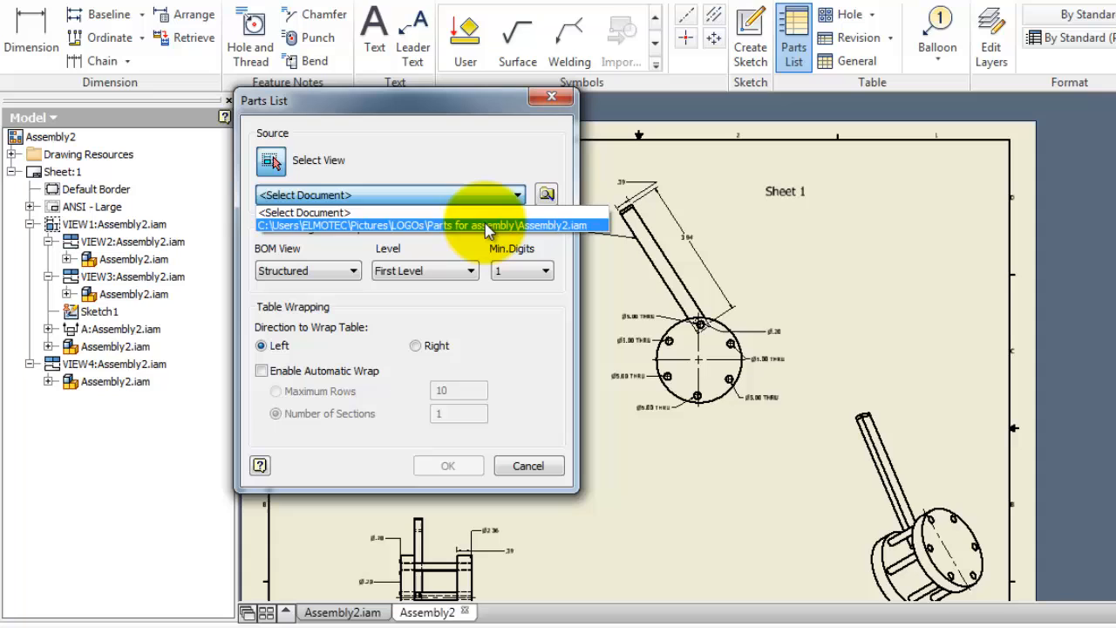
click(427, 225)
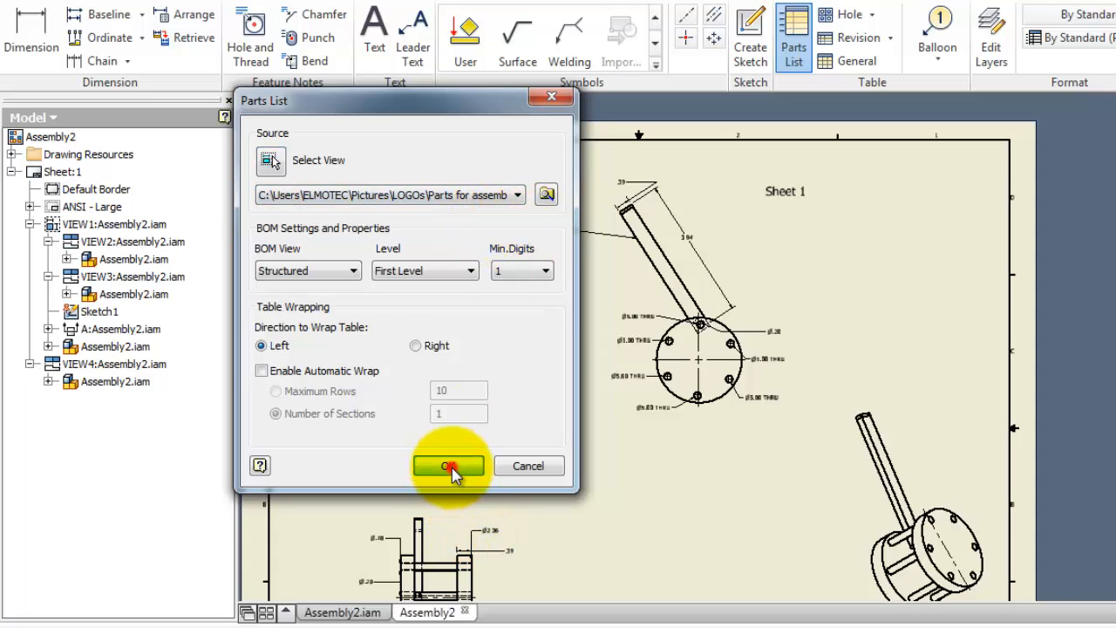
click(447, 466)
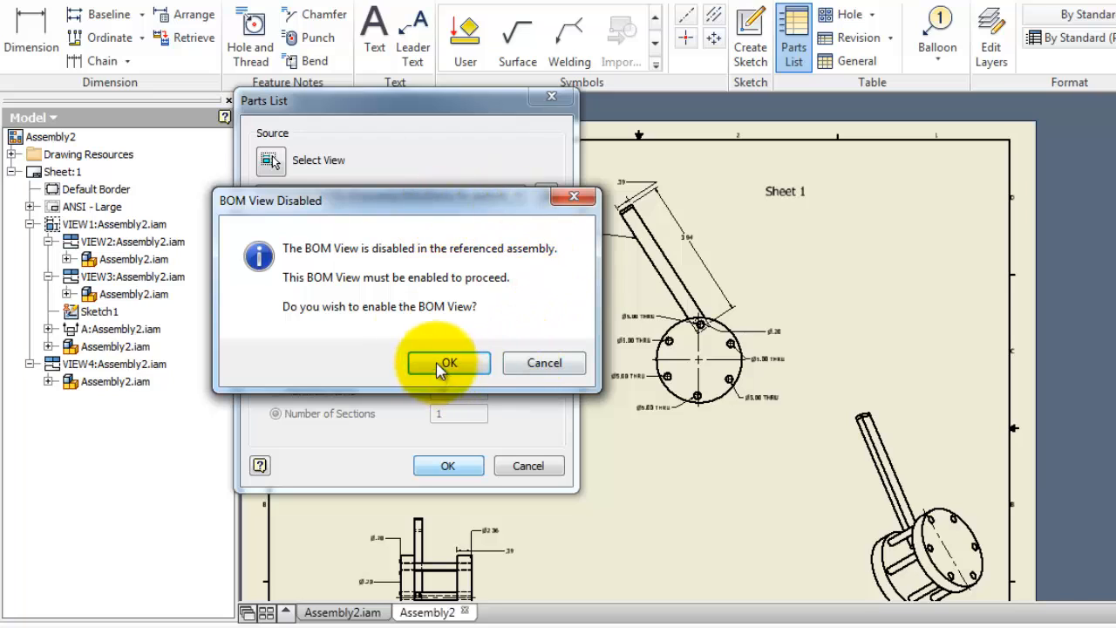
click(448, 363)
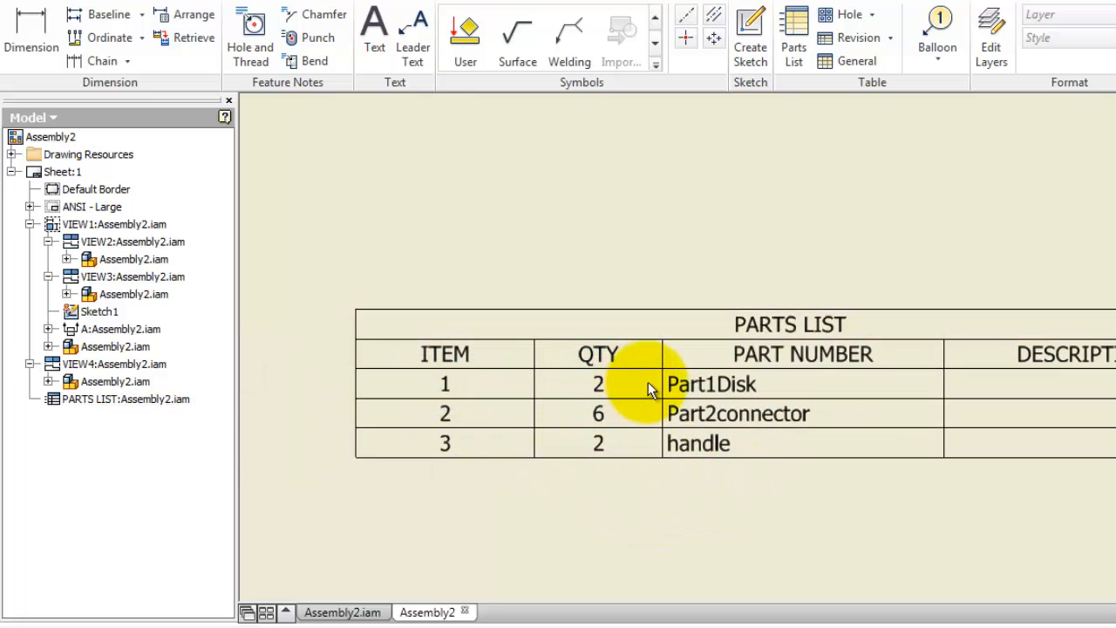
click(649, 387)
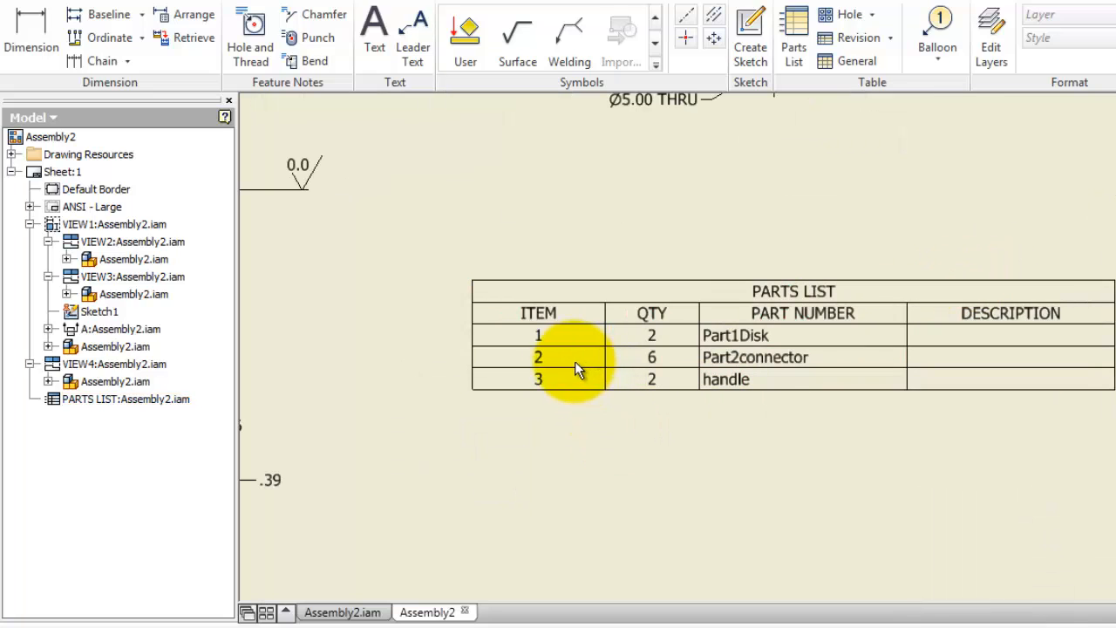
click(579, 357)
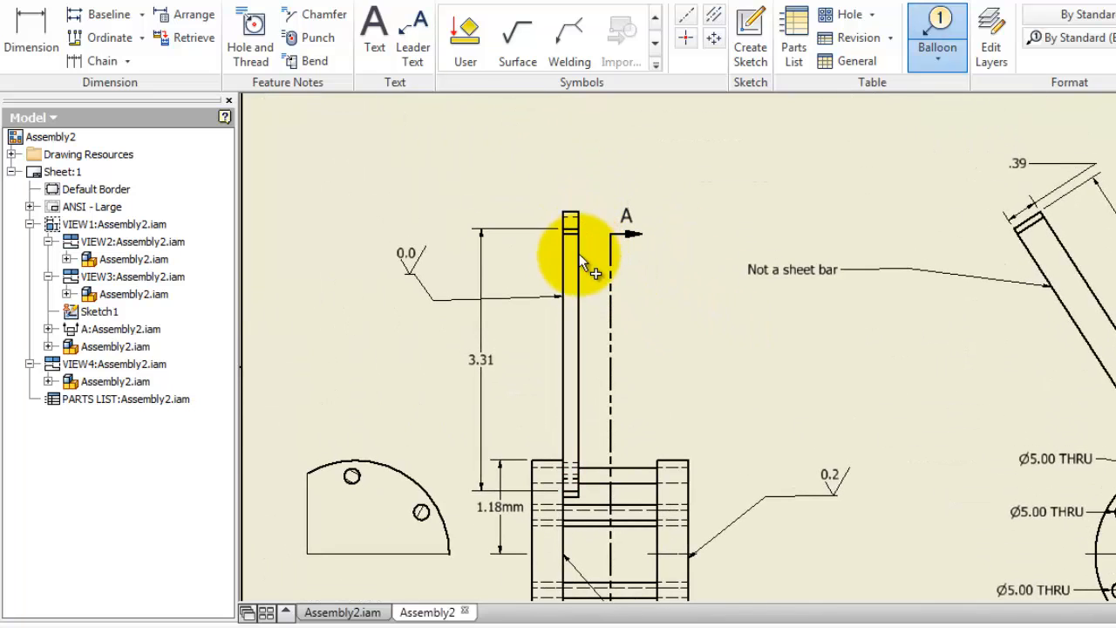
mouse_move(586, 300)
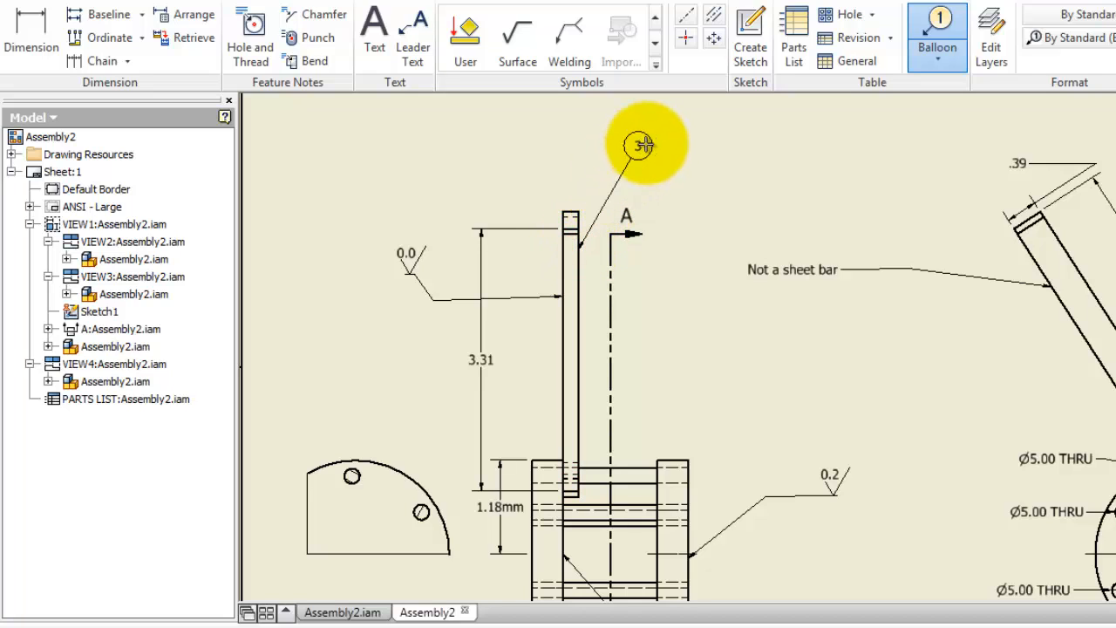
- Attach balloon 3 to the handle edge and end the Balloon command
drag(642, 143, 722, 131)
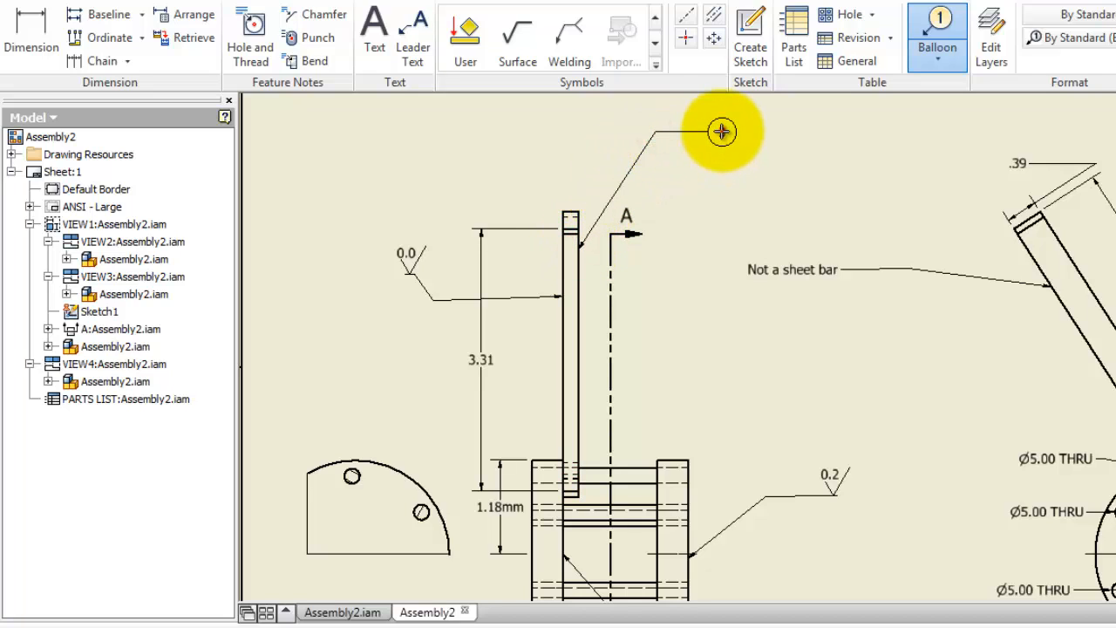
right_click(722, 131)
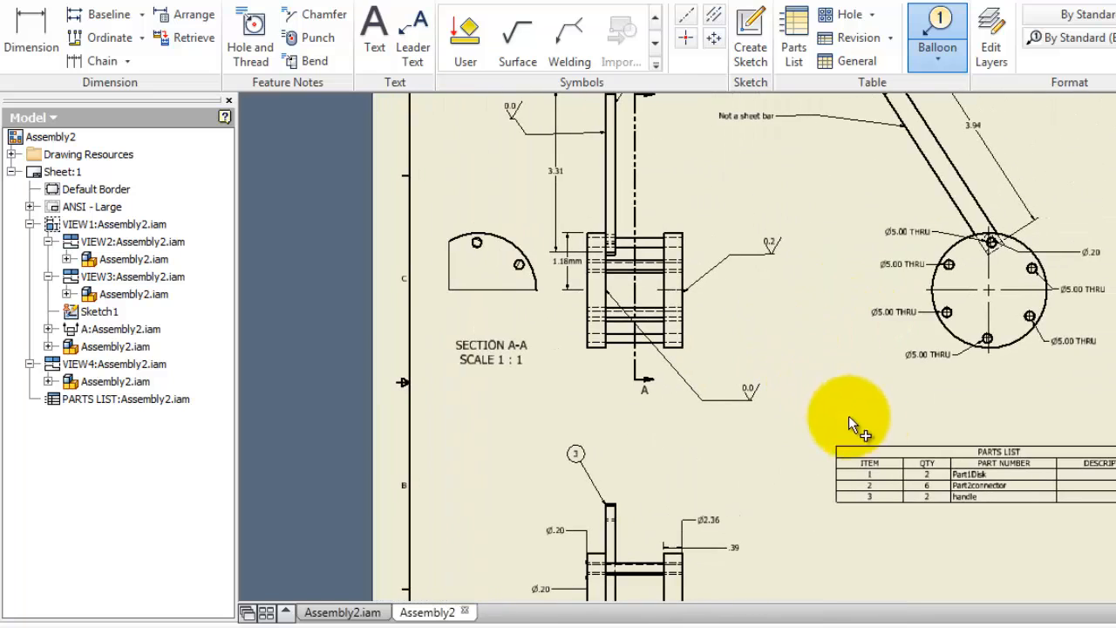
mouse_move(641, 439)
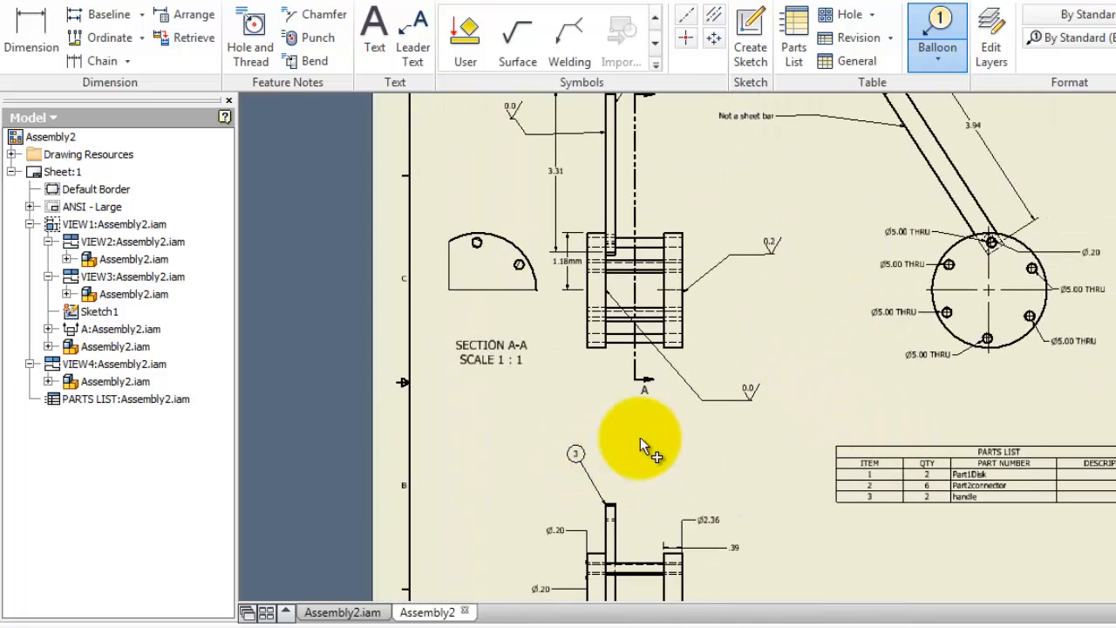
mouse_move(1107, 218)
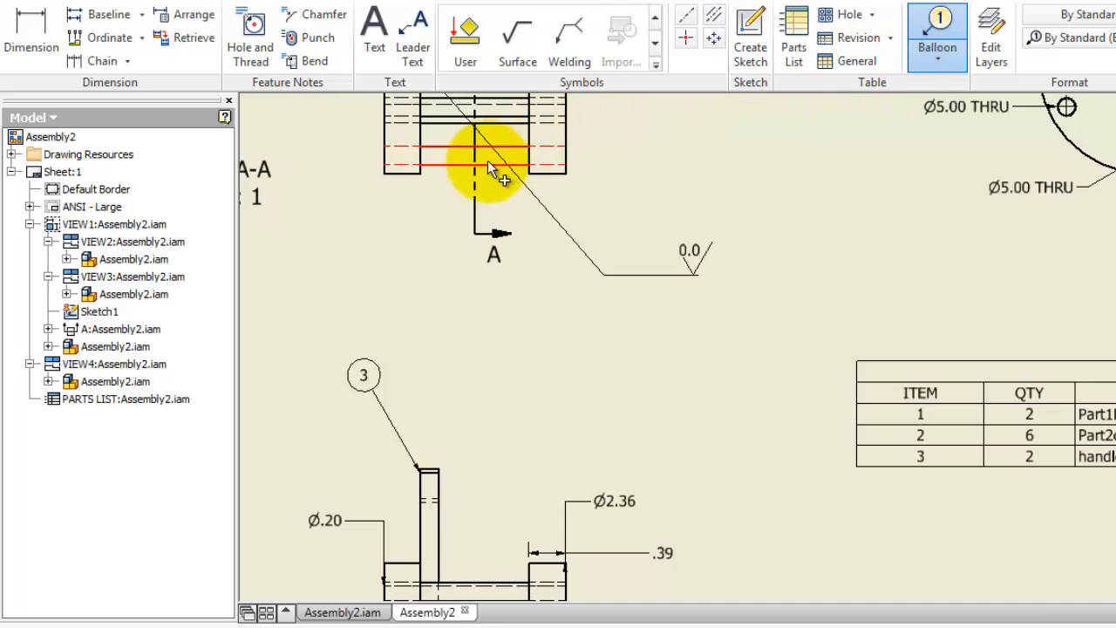
- Attach a balloon to the disk edge in the section view and drag it into place
drag(492, 165, 408, 271)
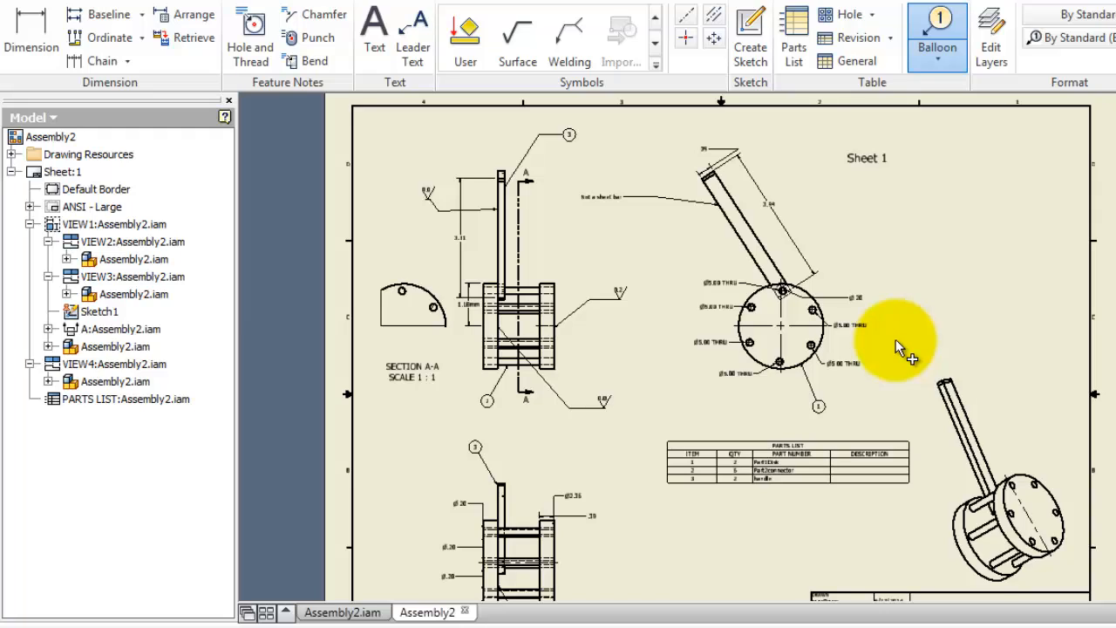
mouse_move(915, 322)
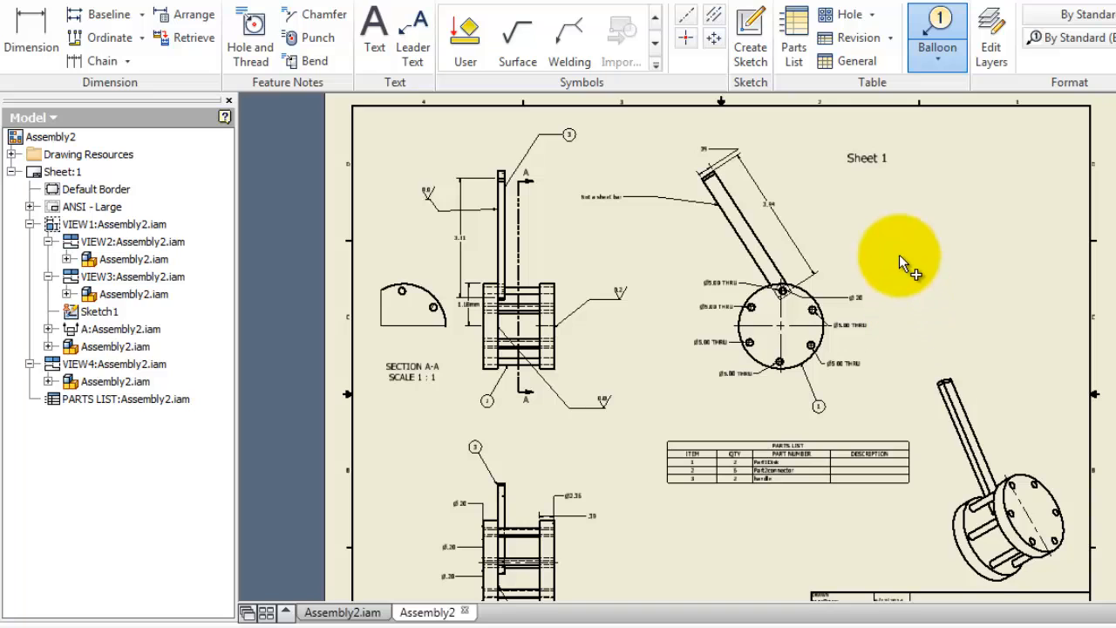
mouse_move(938, 271)
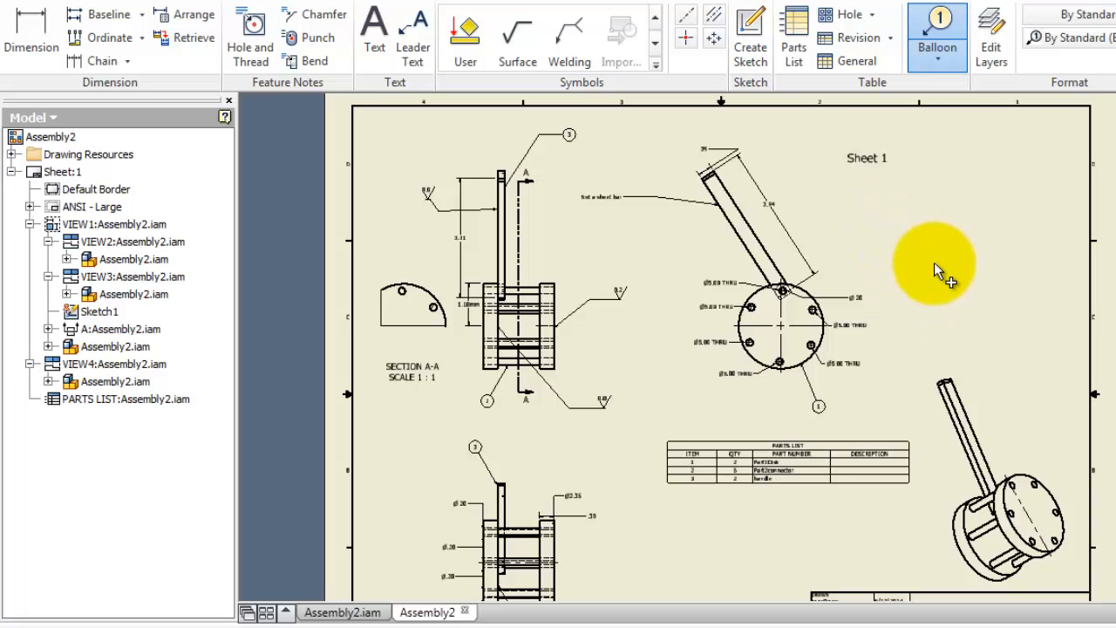
scroll(down, 3)
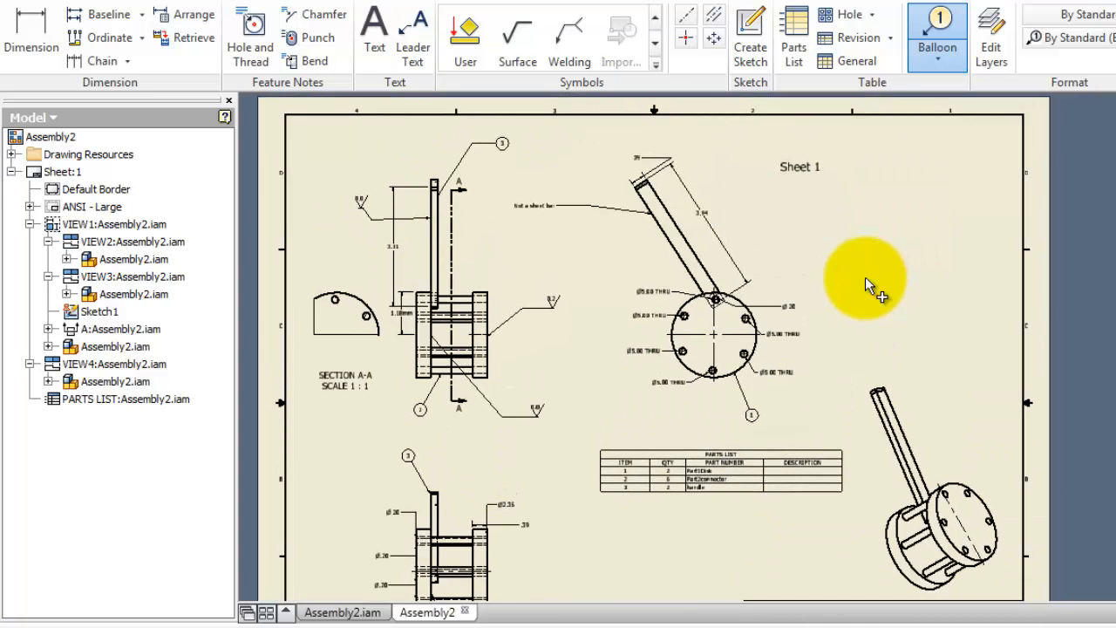
mouse_move(914, 318)
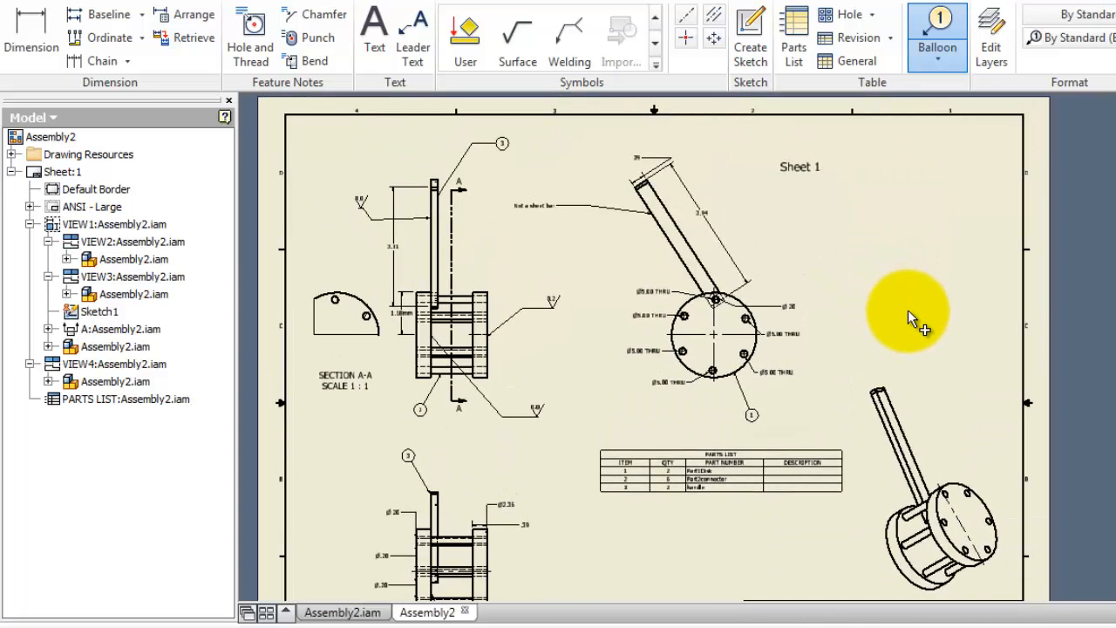